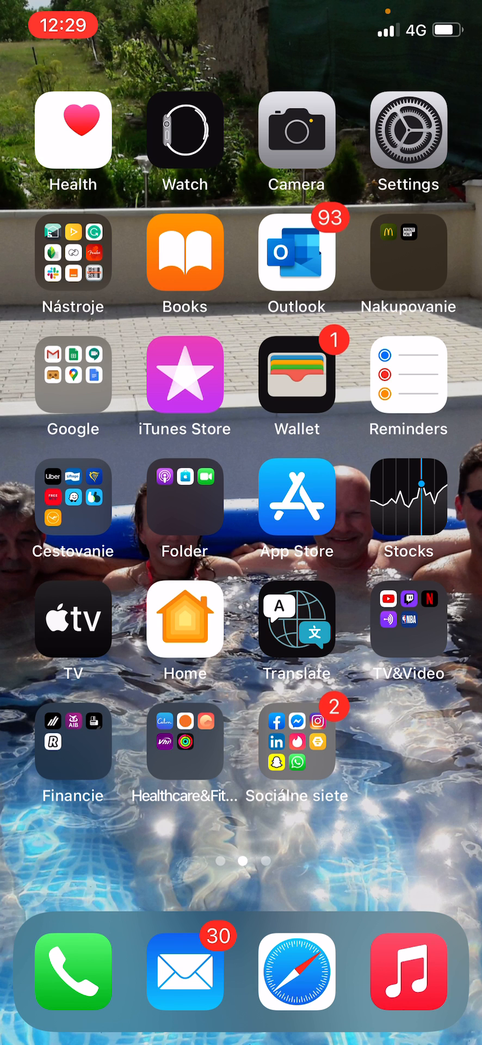
Launch Settings from the home screen to reach the Apple ID account page.
click(408, 131)
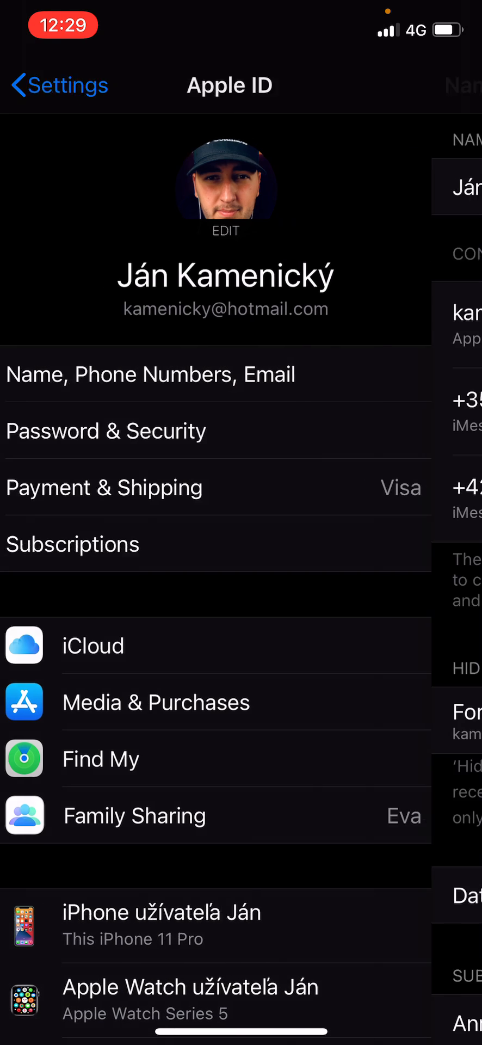
click(150, 373)
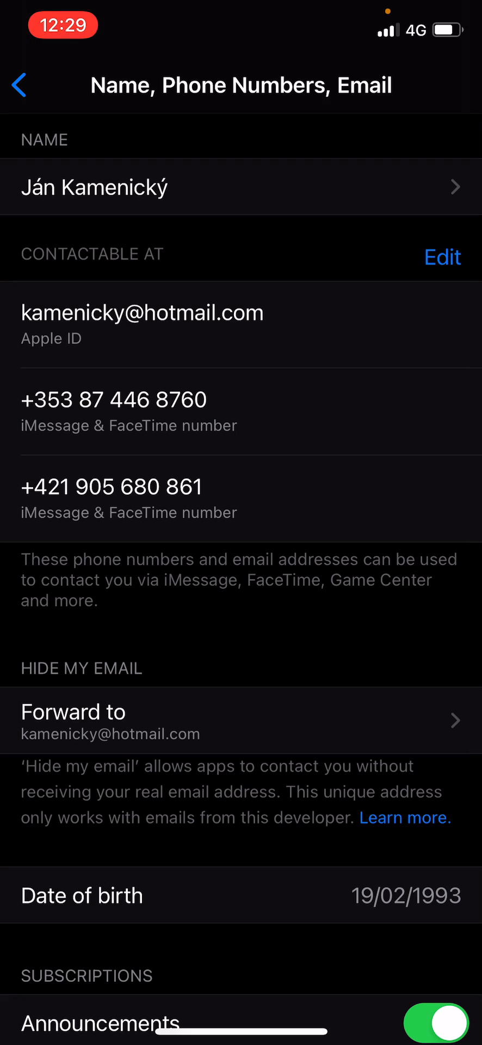
click(441, 257)
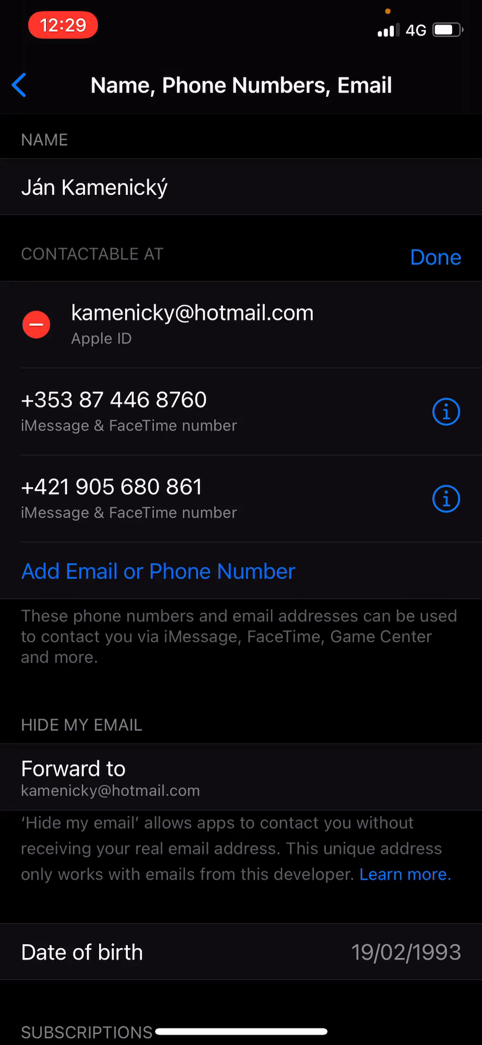
click(20, 85)
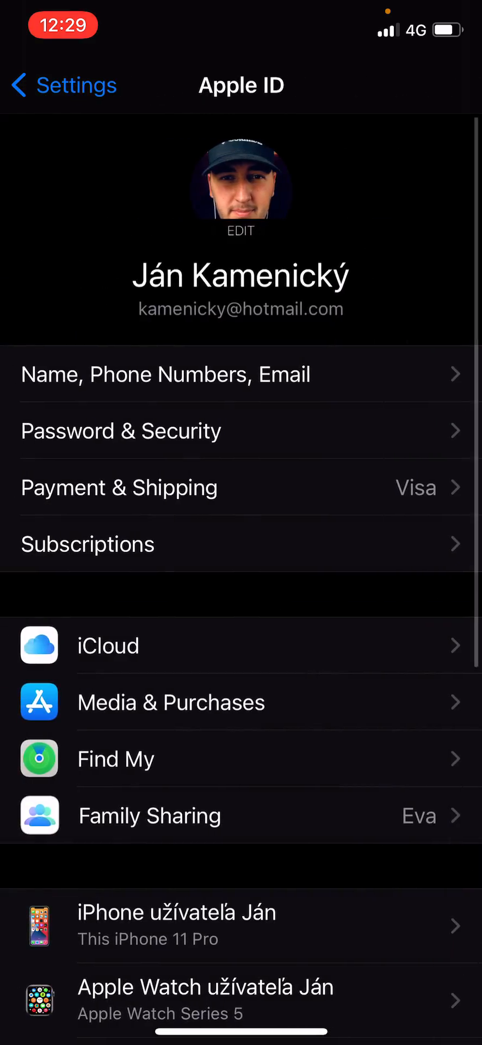